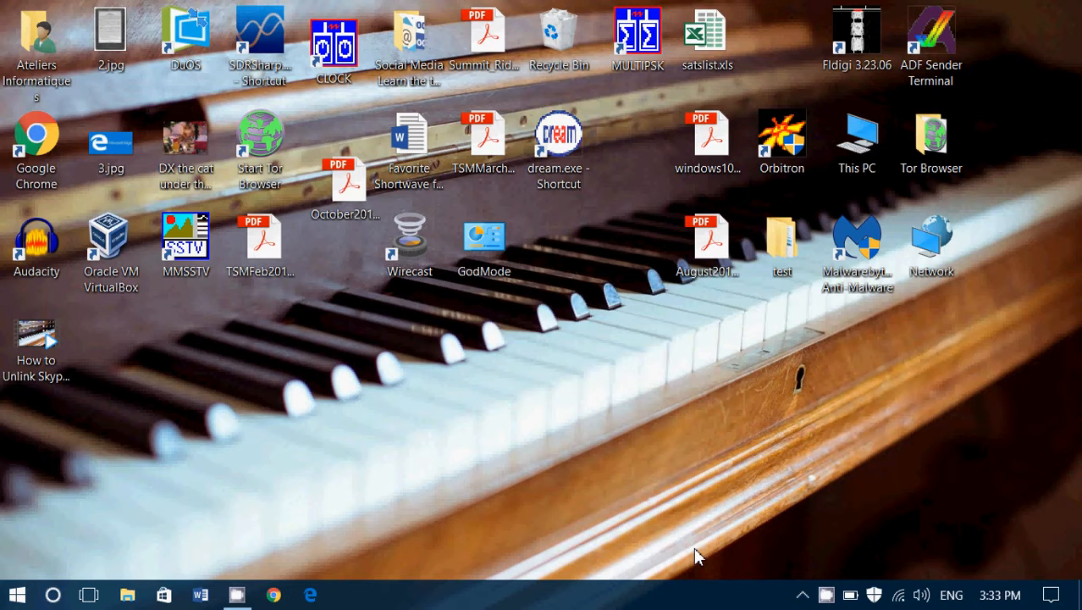
mouse_move(533, 468)
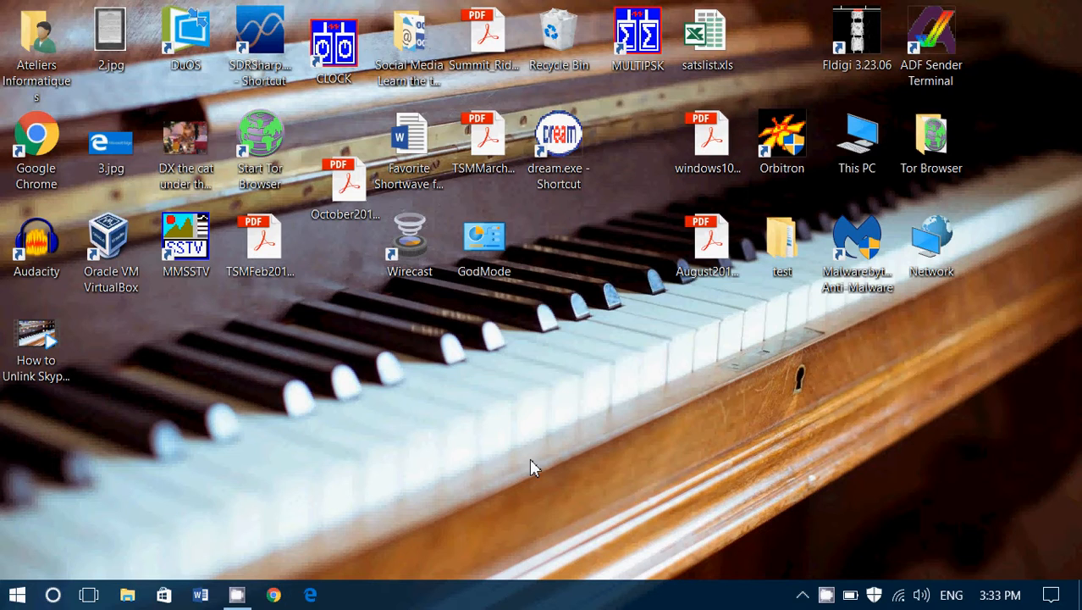
mouse_move(325, 533)
text(sk)
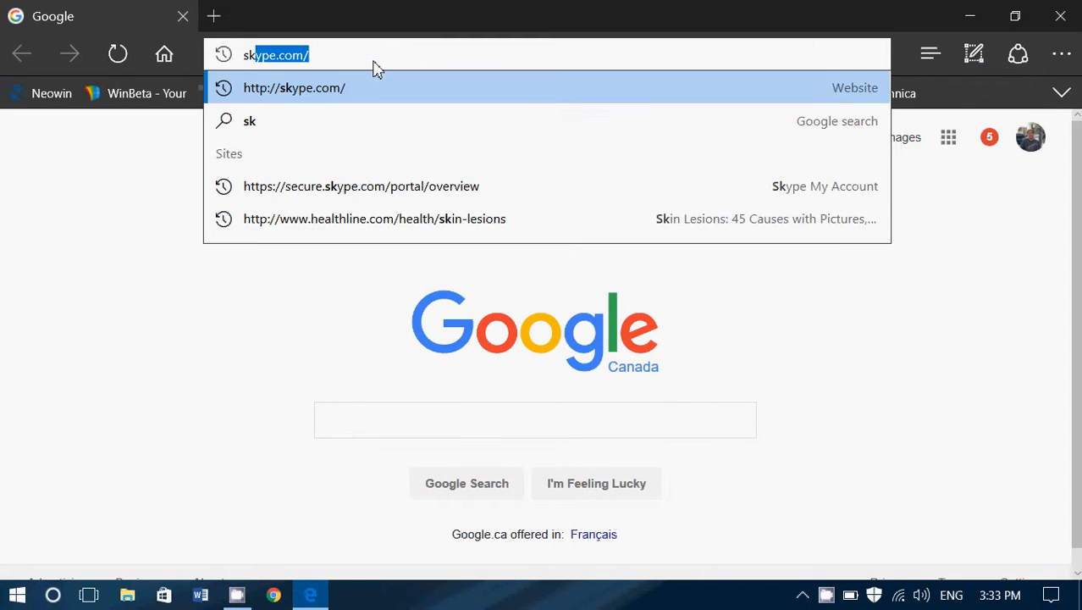
- Reach skype.com's My account page, signing in with the saved Microsoft account
click(293, 88)
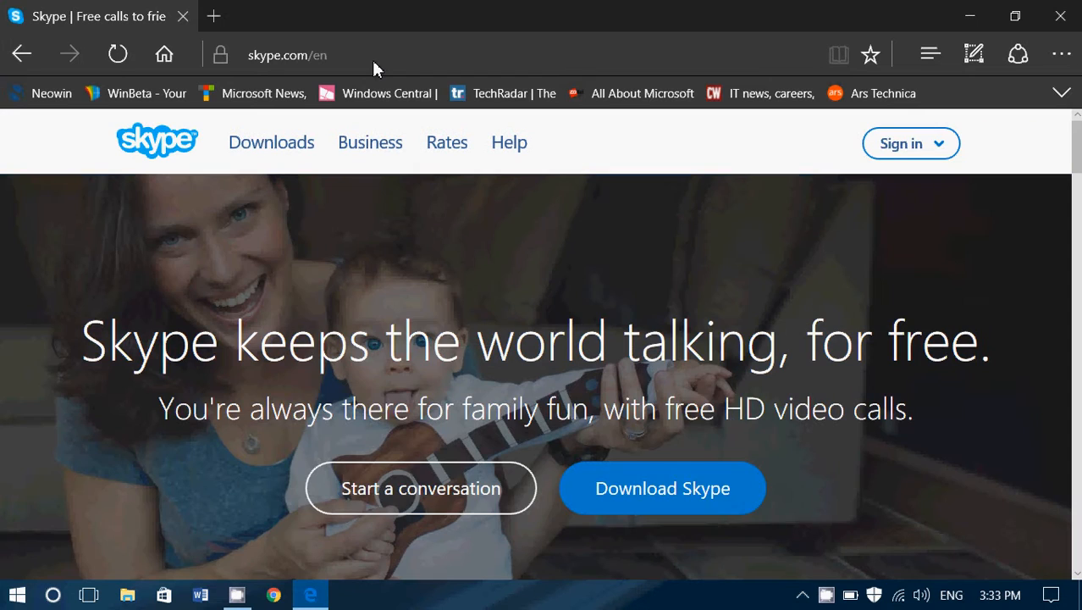
mouse_move(872, 144)
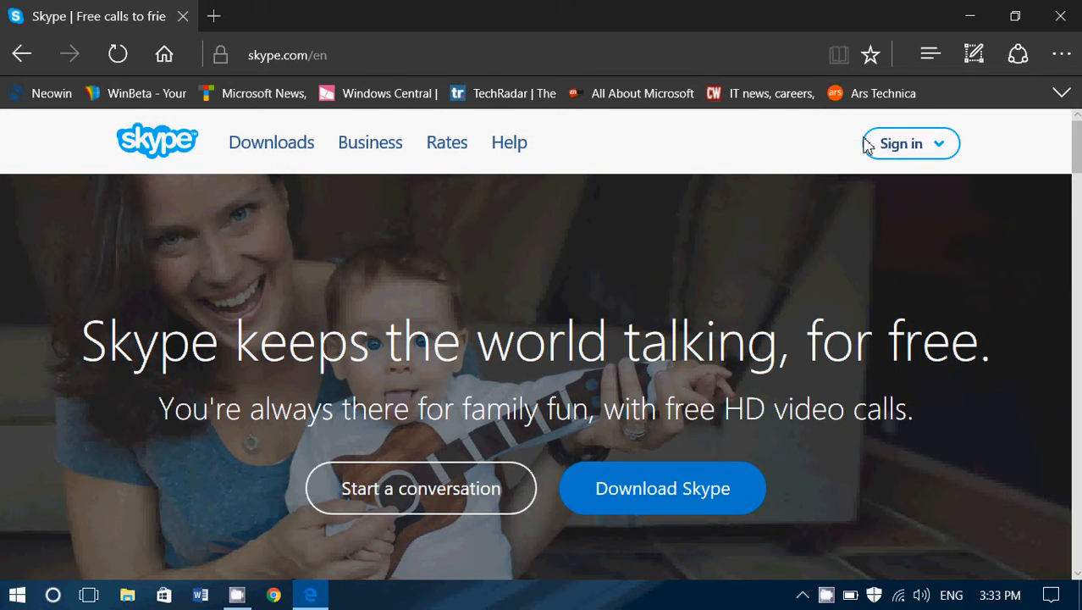
click(901, 142)
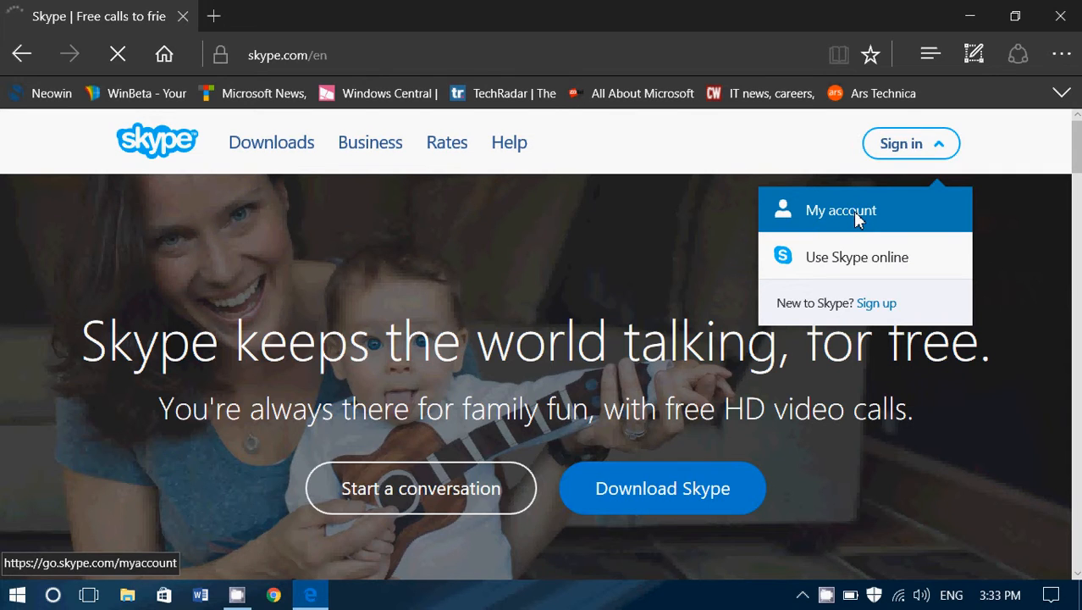
click(840, 210)
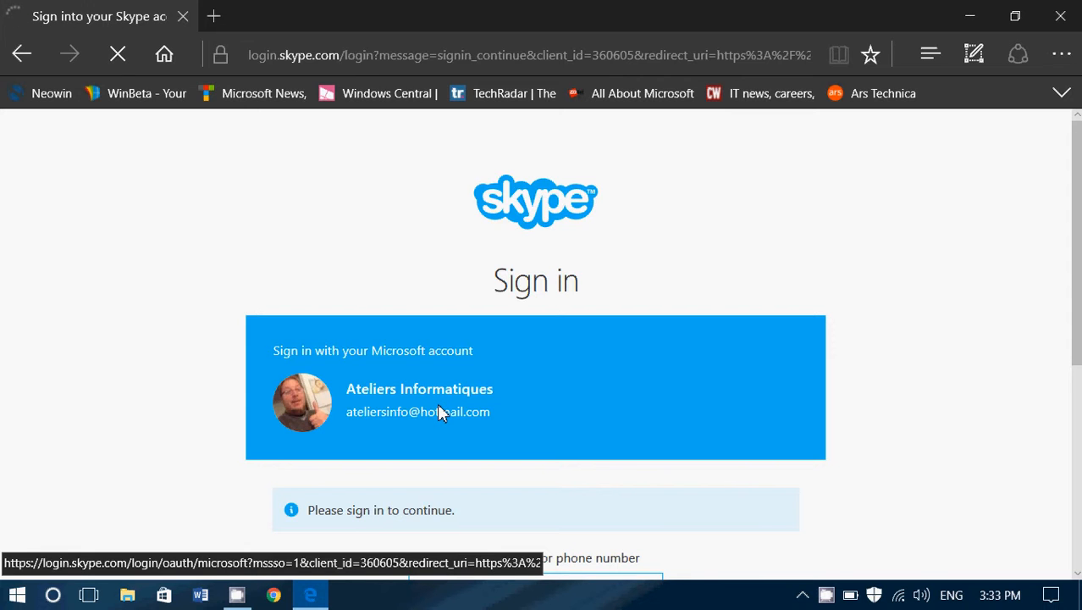
click(420, 400)
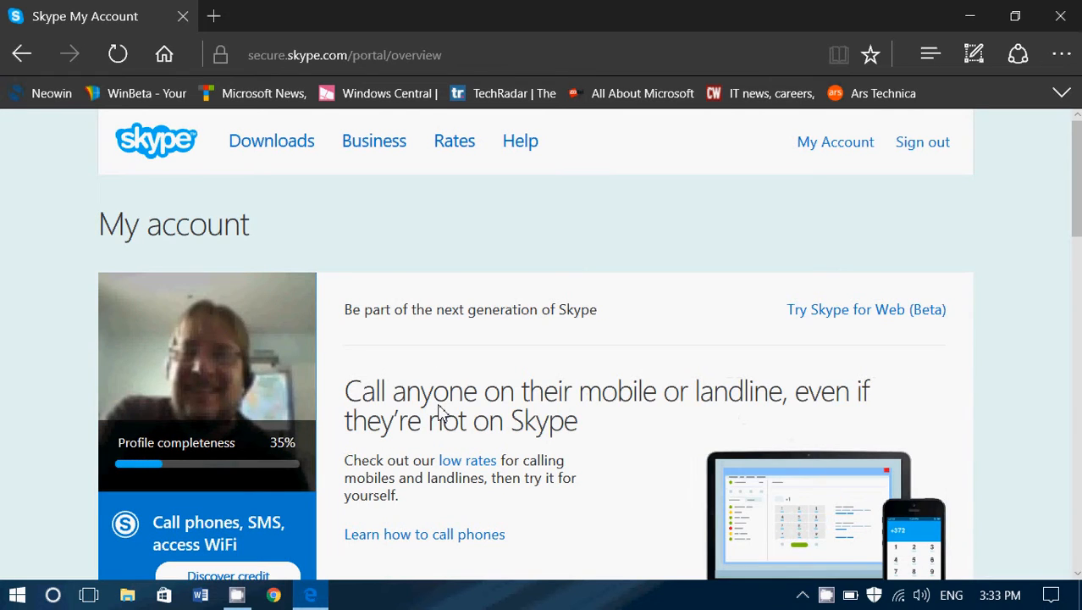
mouse_move(835, 142)
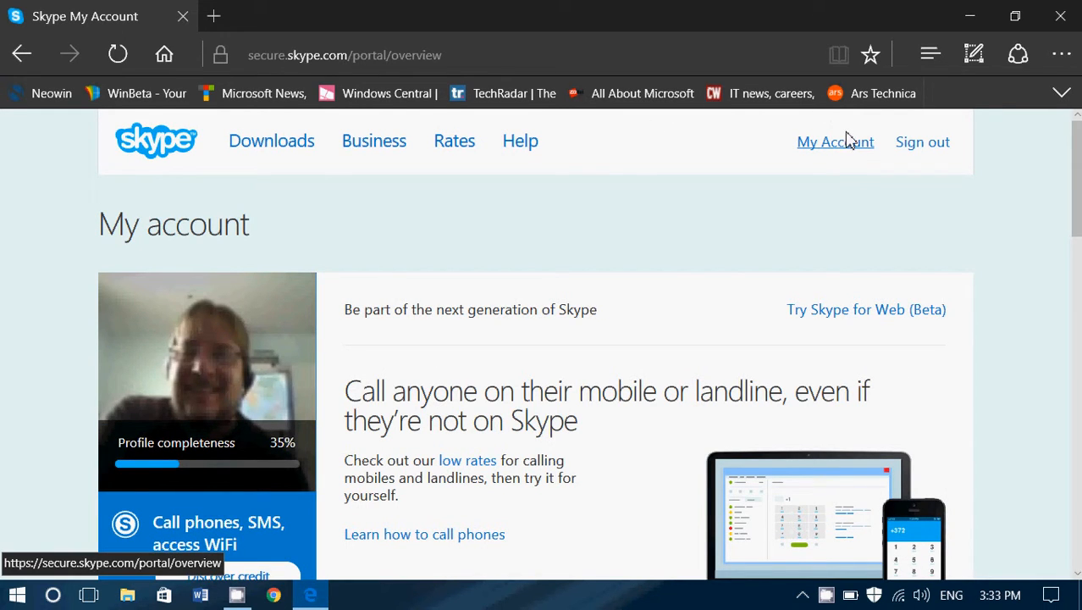
- Reach Account settings from the Account details section of the overview
scroll(down, 3)
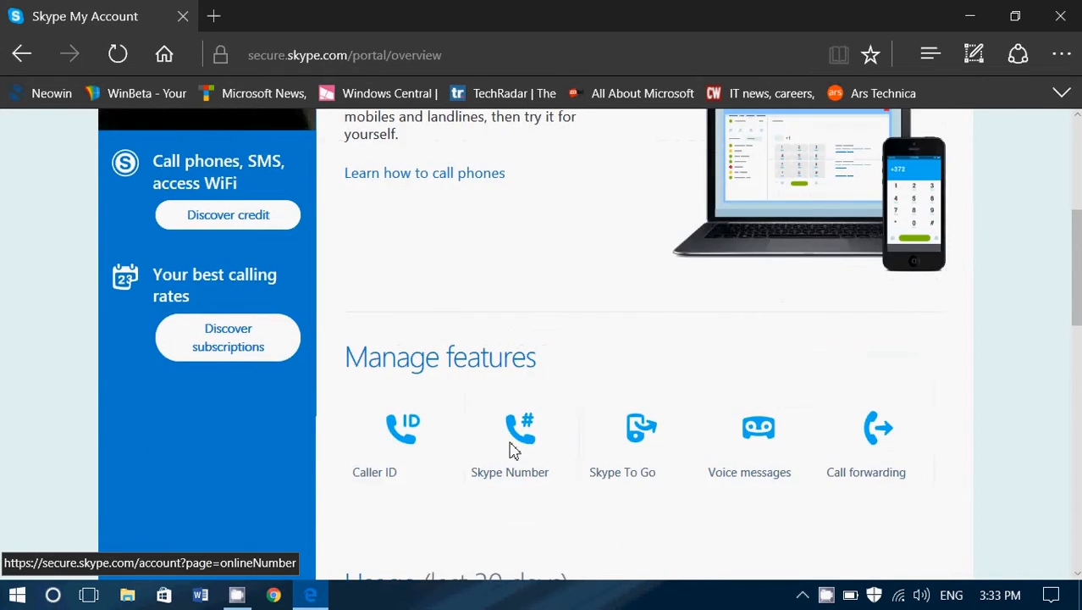
scroll(down, 3)
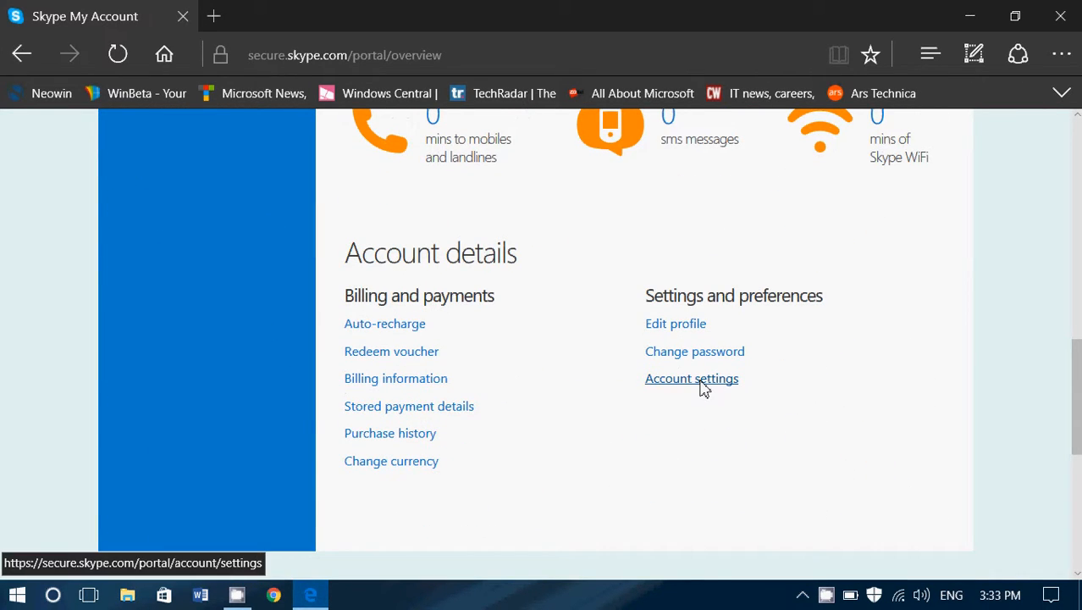
click(691, 379)
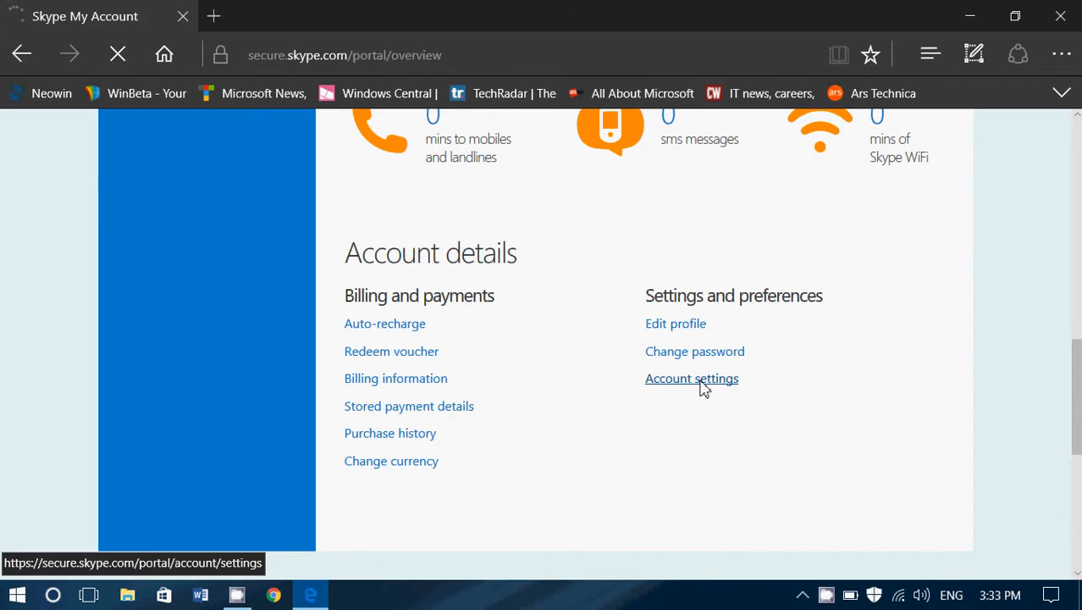
click(691, 378)
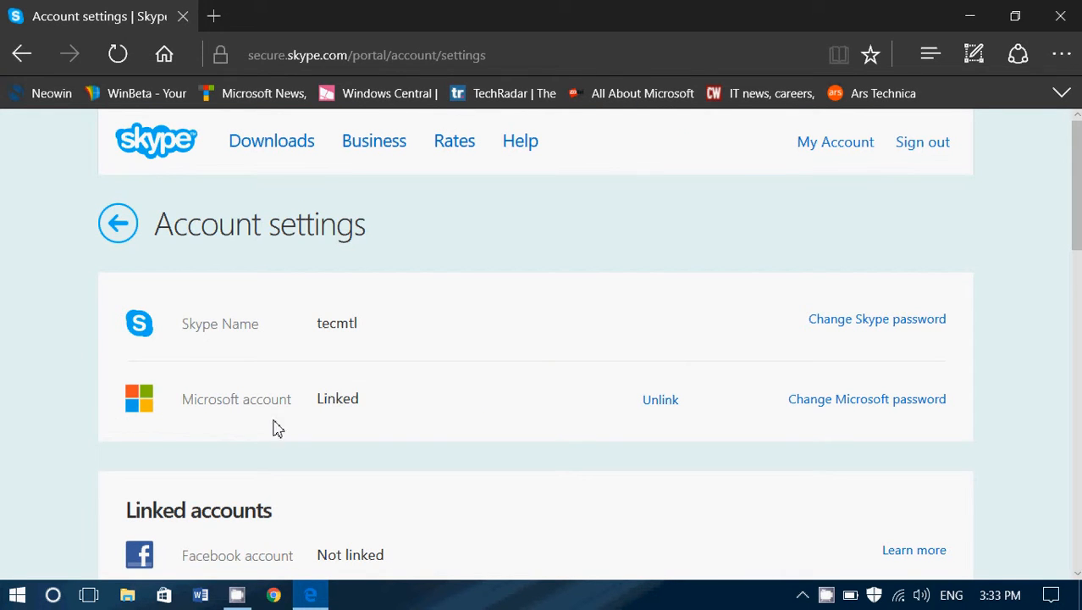
mouse_move(677, 415)
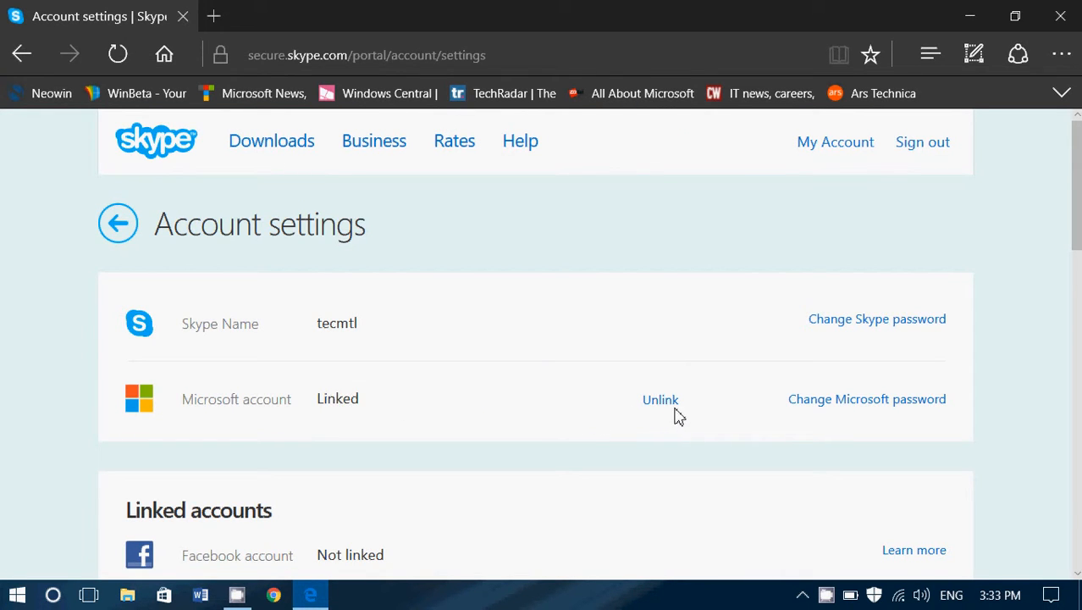
mouse_move(174, 347)
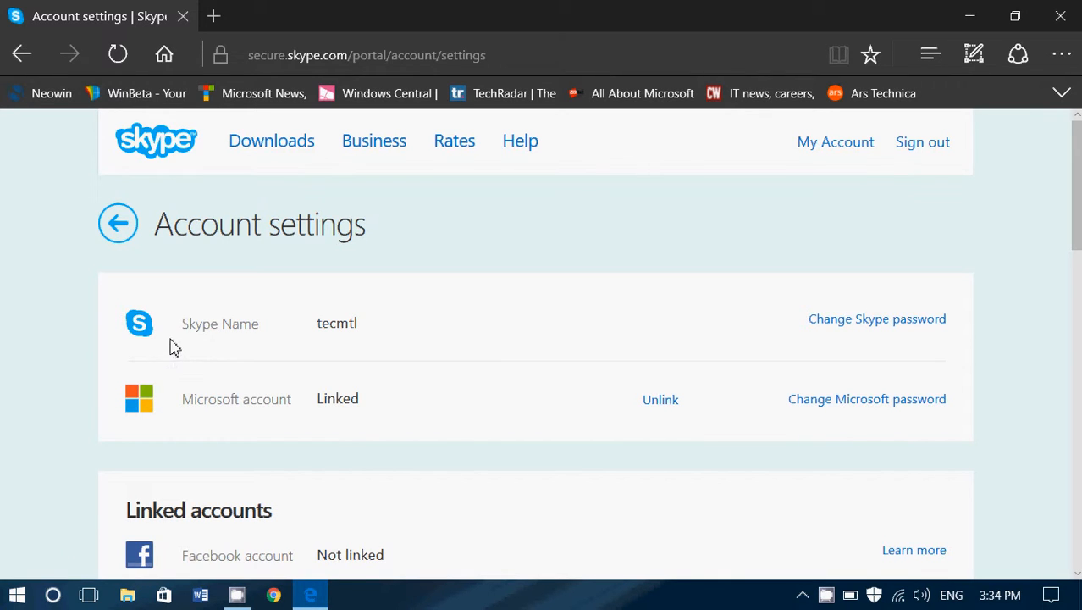
mouse_move(640, 441)
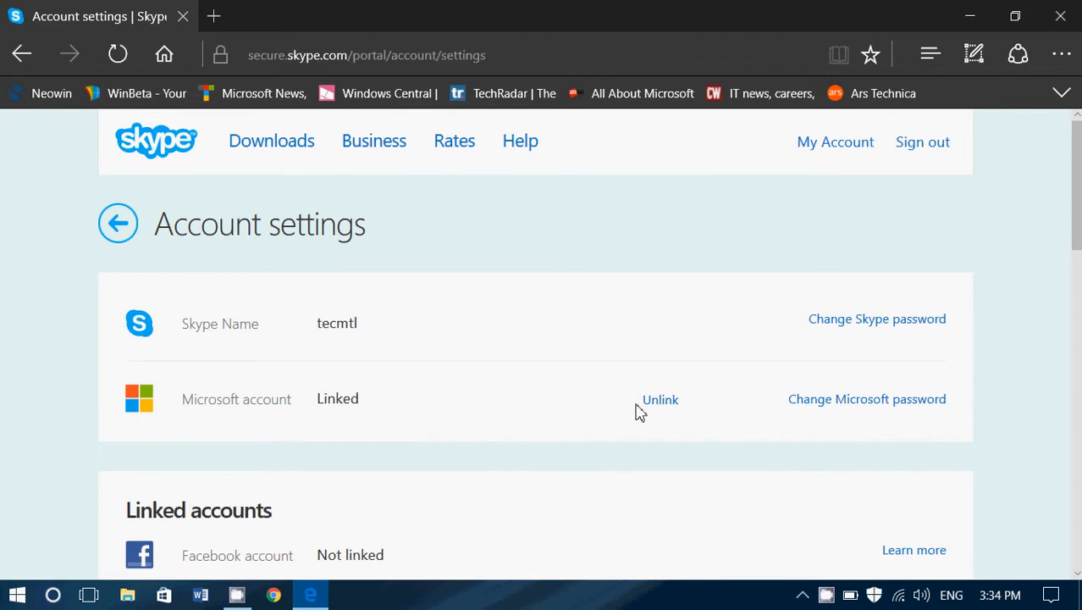
mouse_move(661, 400)
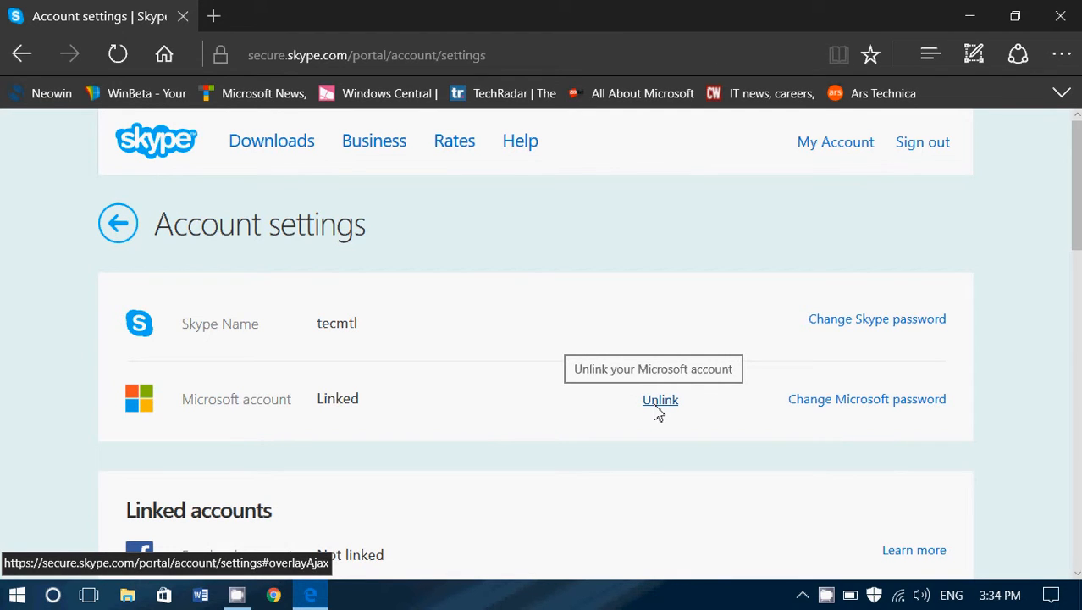
- Start Unlink and verify identity with the password on login.live.com
click(660, 400)
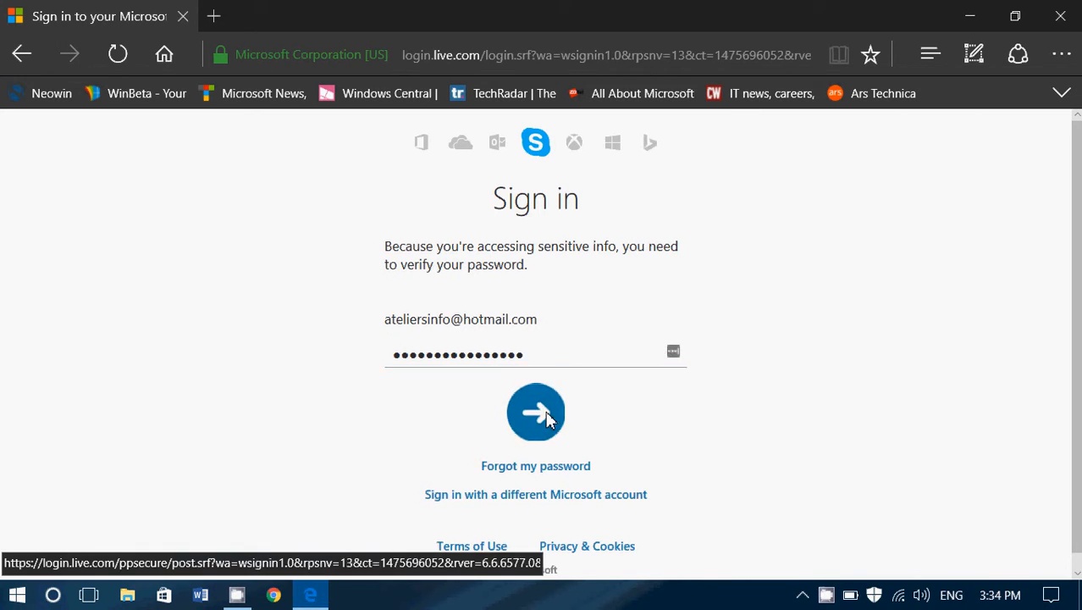
click(535, 413)
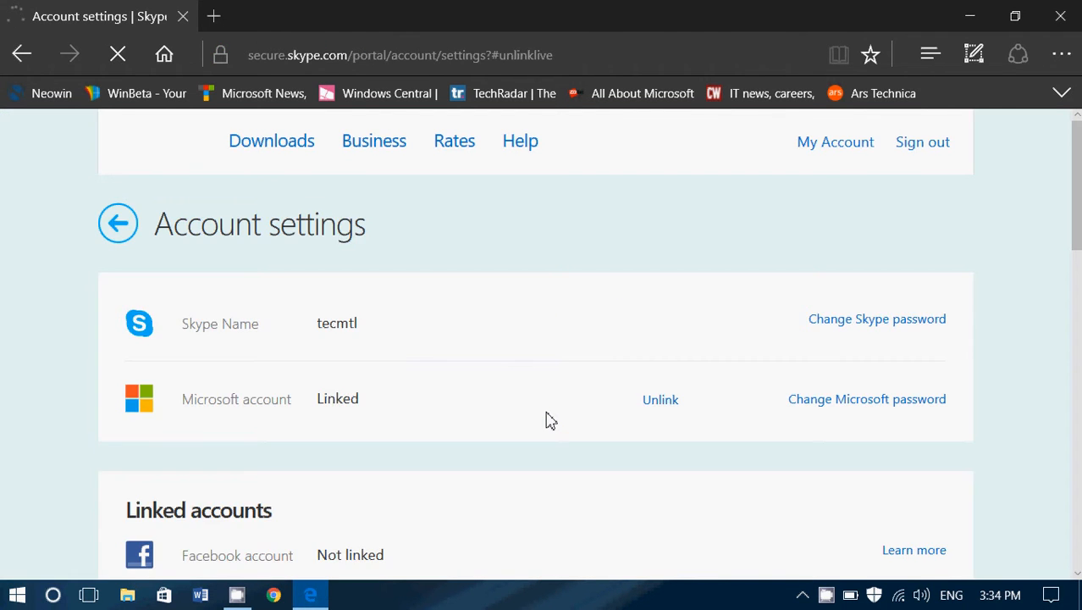
- Choose Unlink again to bring up the 'Are you sure?' unlink confirmation
click(661, 399)
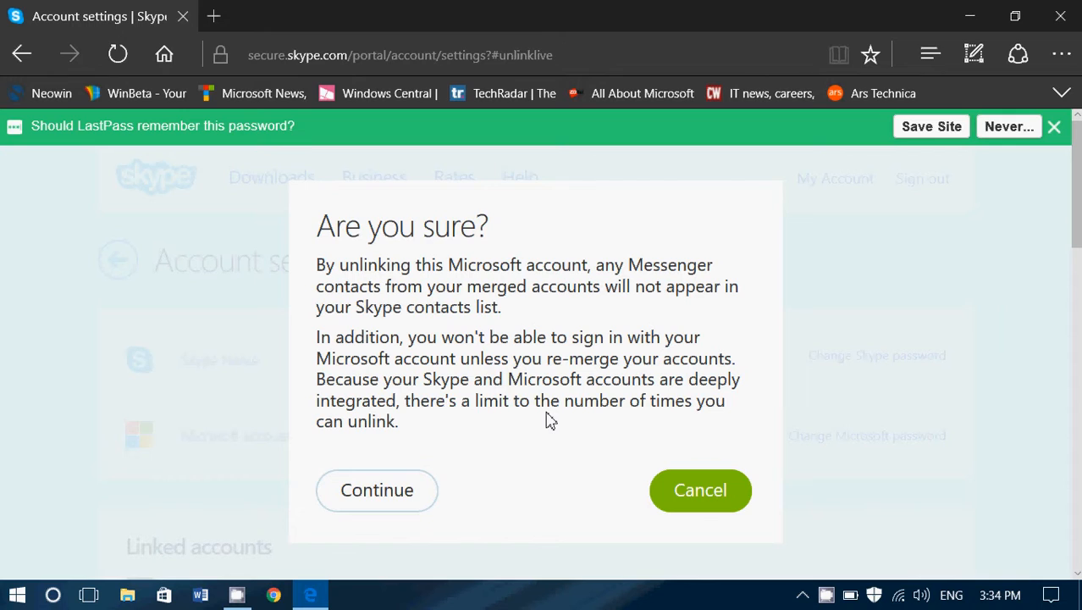
mouse_move(181, 424)
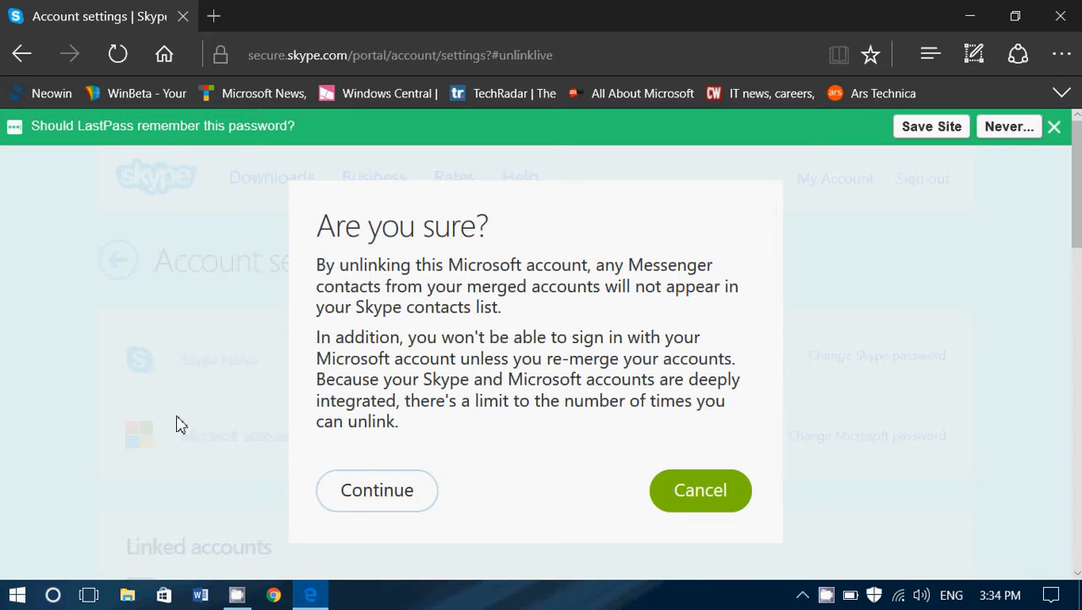
mouse_move(329, 447)
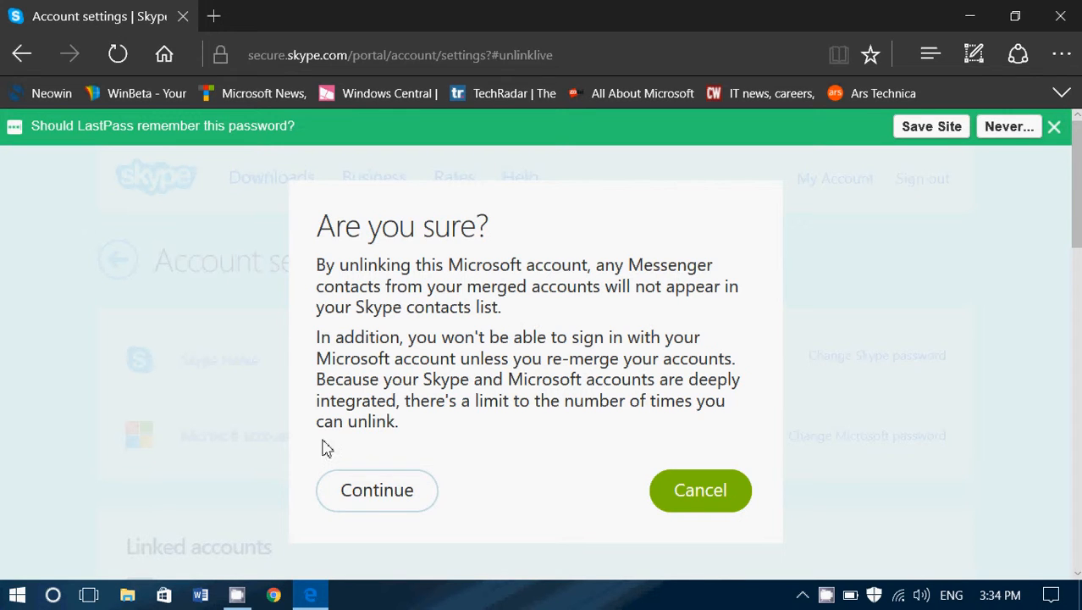
mouse_move(380, 489)
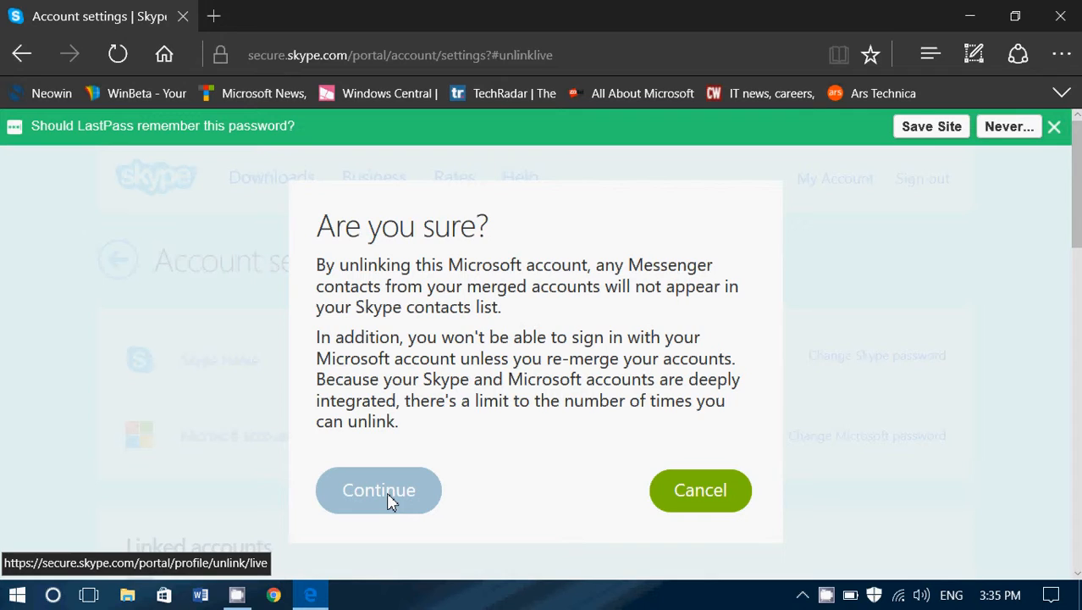